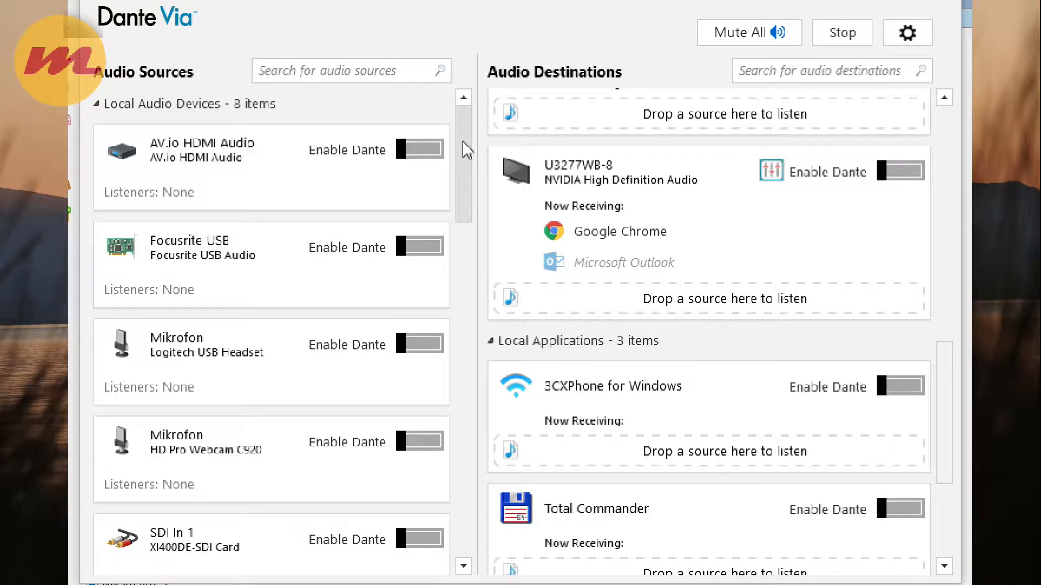
# Step: Send Mikrofon (Logitech USB Headset) to the U3277WB-8 monitor, added as a source to its existing mix
pyautogui.scroll(-3)
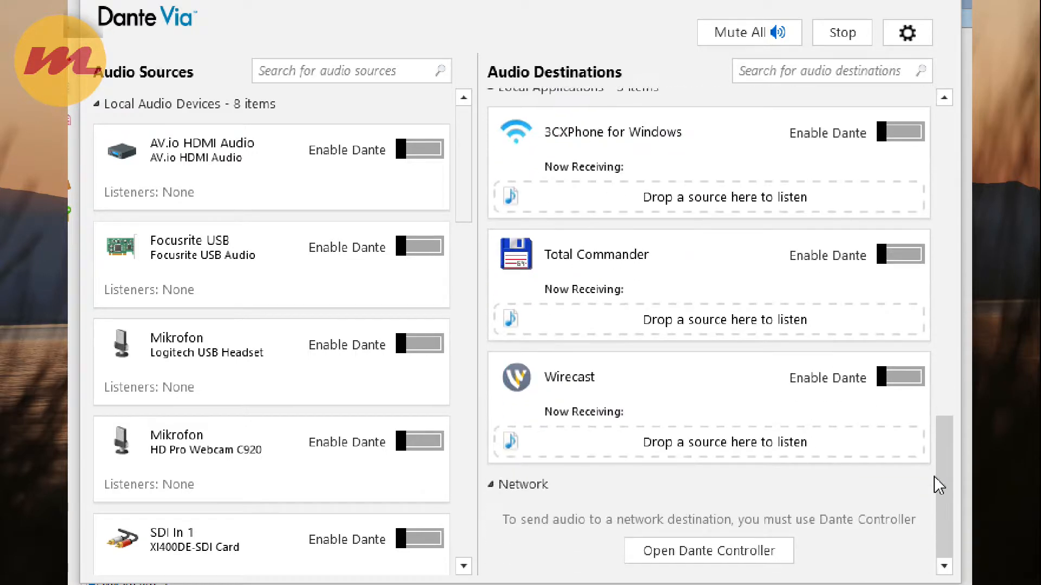
pyautogui.scroll(-3)
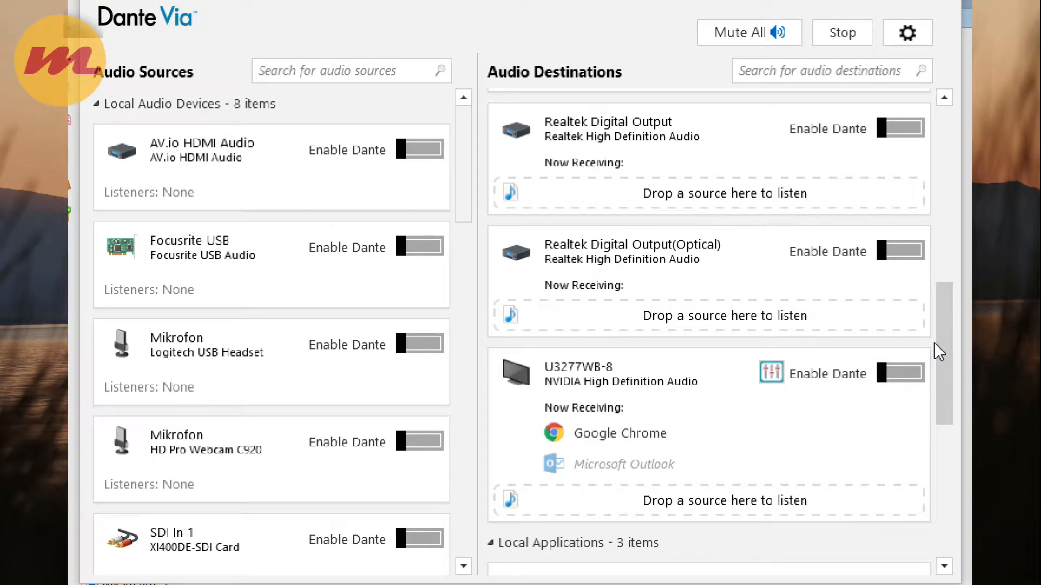
pyautogui.scroll(-3)
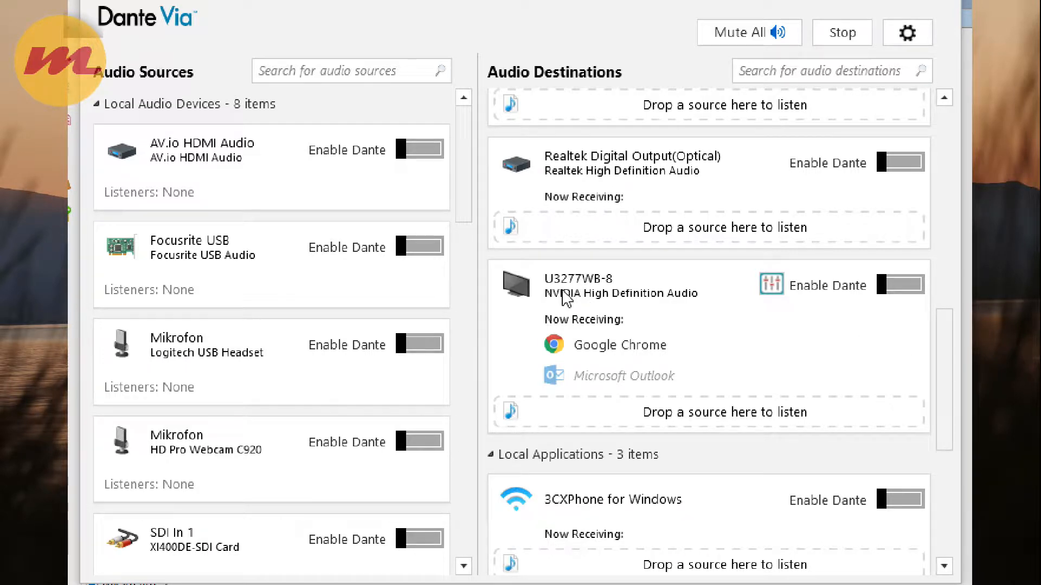
pyautogui.moveTo(546, 286)
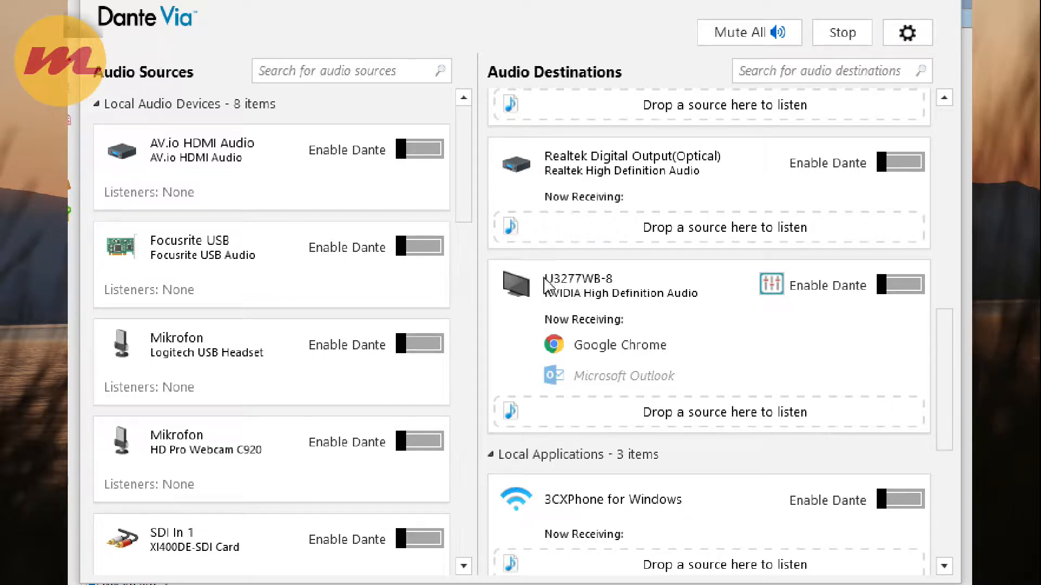
pyautogui.moveTo(553, 298)
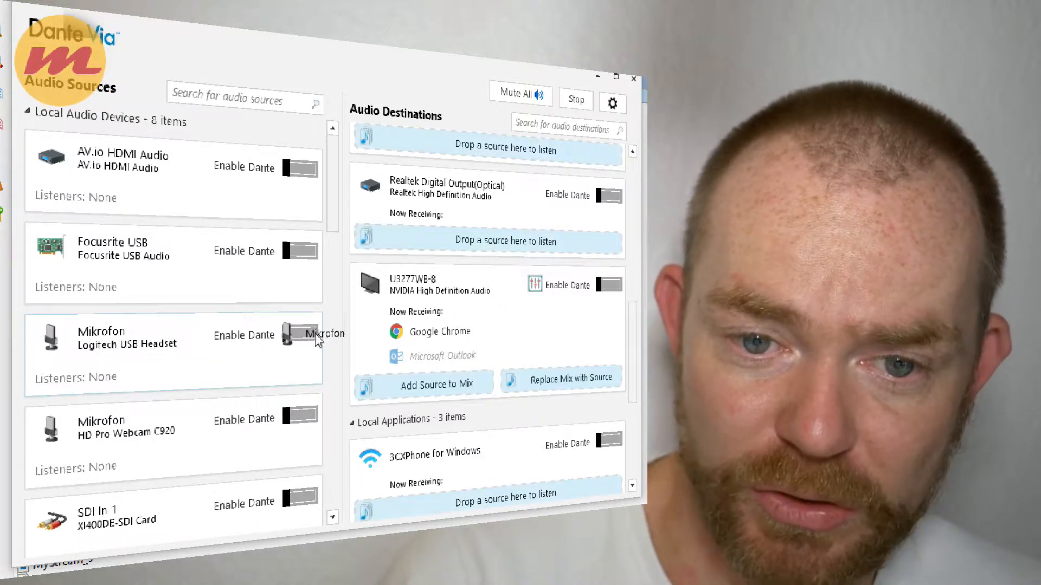
pyautogui.moveTo(316, 340); pyautogui.dragTo(419, 397)
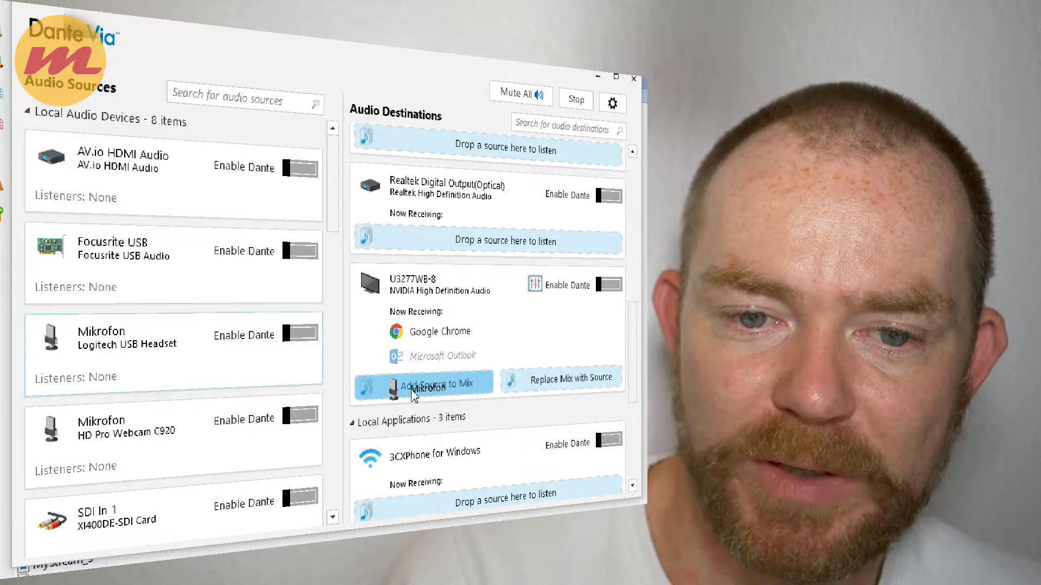
pyautogui.click(425, 382)
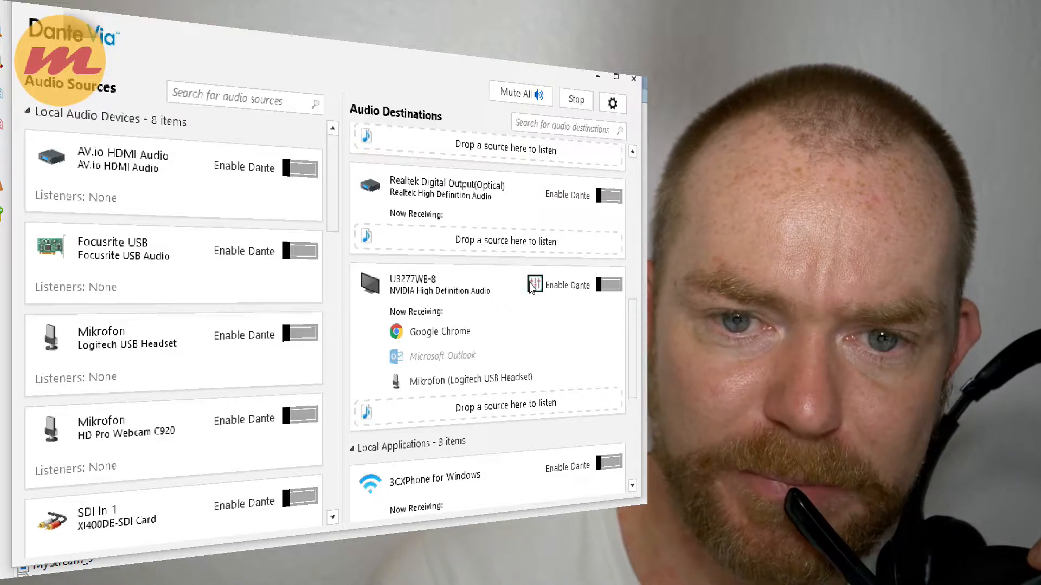
pyautogui.click(535, 285)
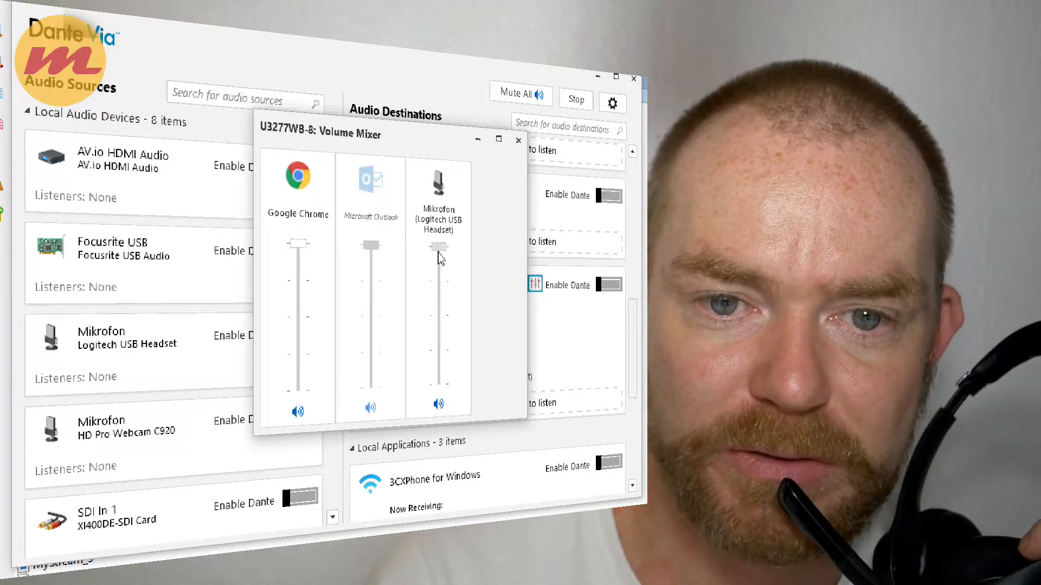
pyautogui.moveTo(440, 249); pyautogui.dragTo(439, 366)
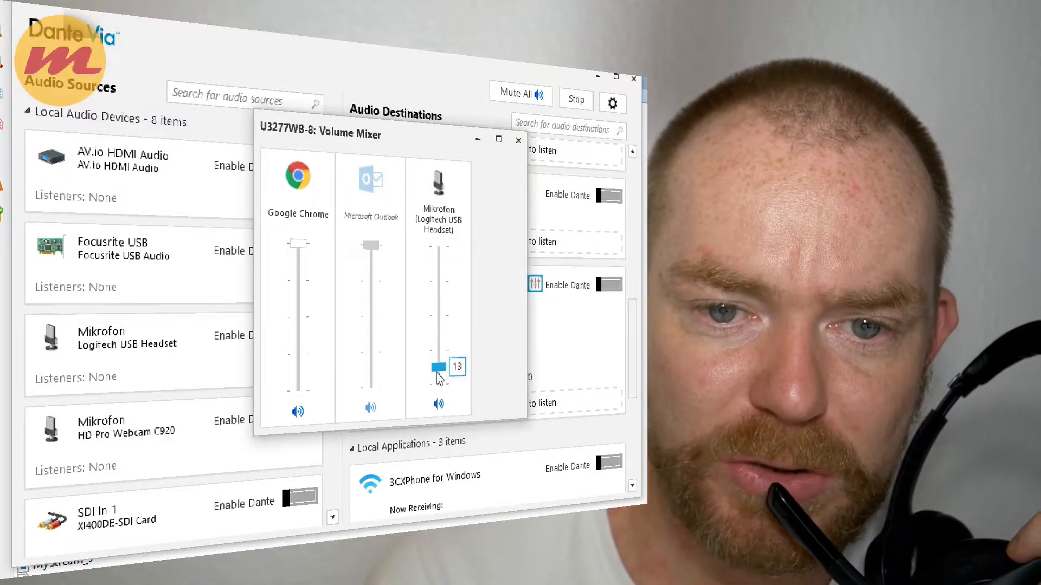
pyautogui.moveTo(439, 367); pyautogui.dragTo(439, 333)
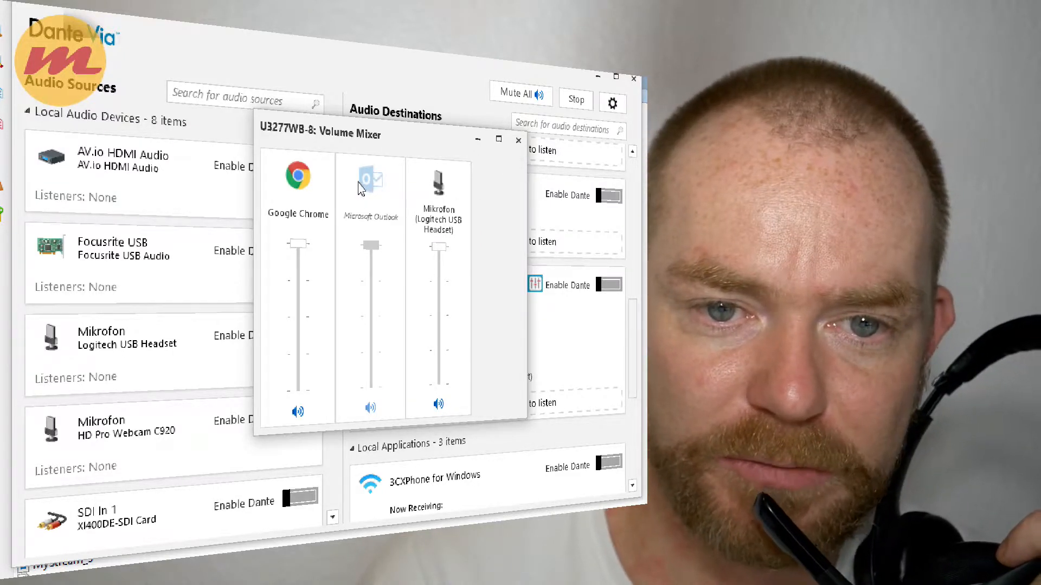
pyautogui.moveTo(358, 398)
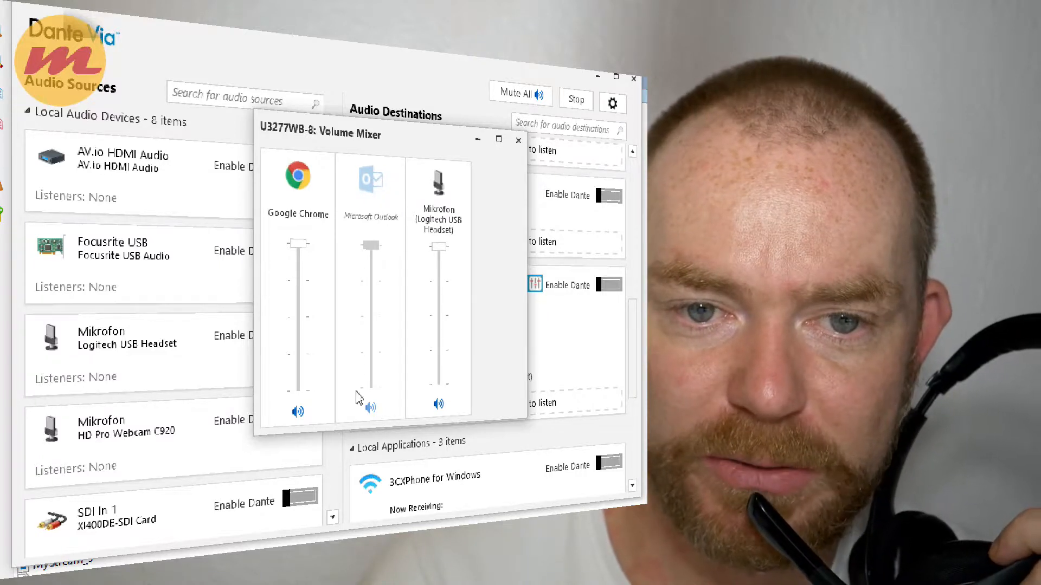
pyautogui.moveTo(382, 220)
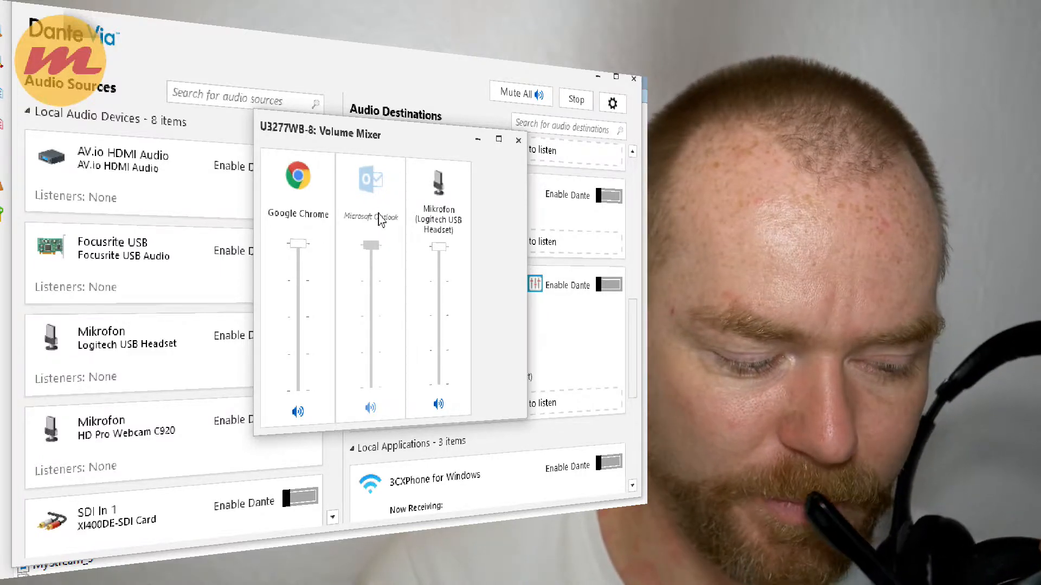
pyautogui.moveTo(517, 140)
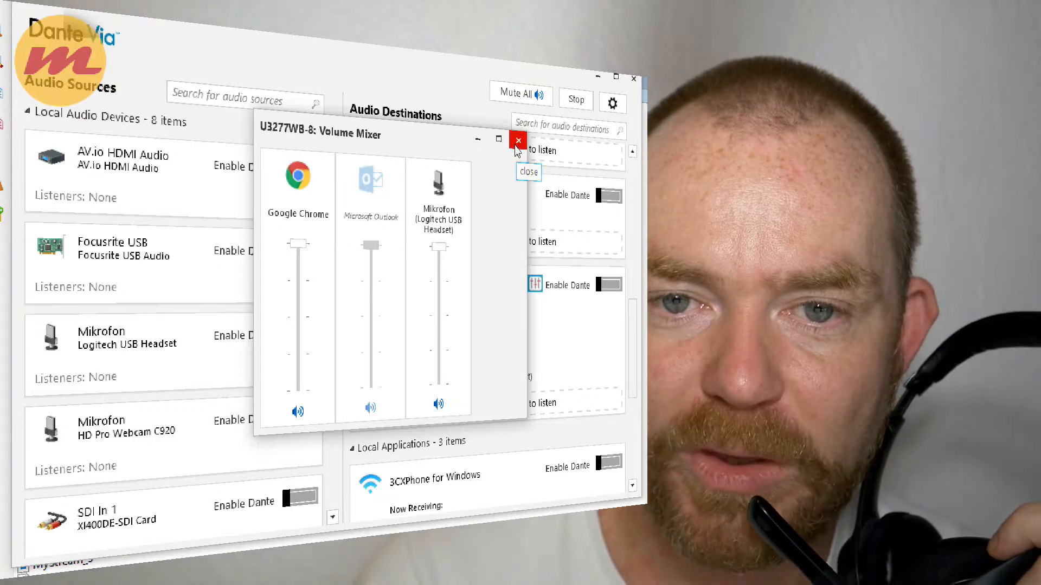
pyautogui.click(519, 139)
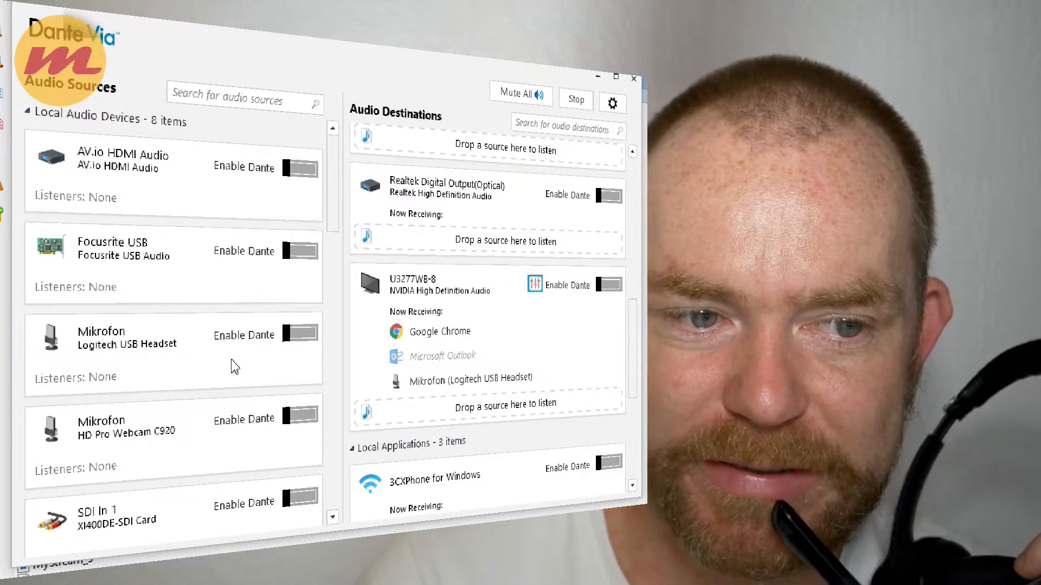
pyautogui.moveTo(335, 391)
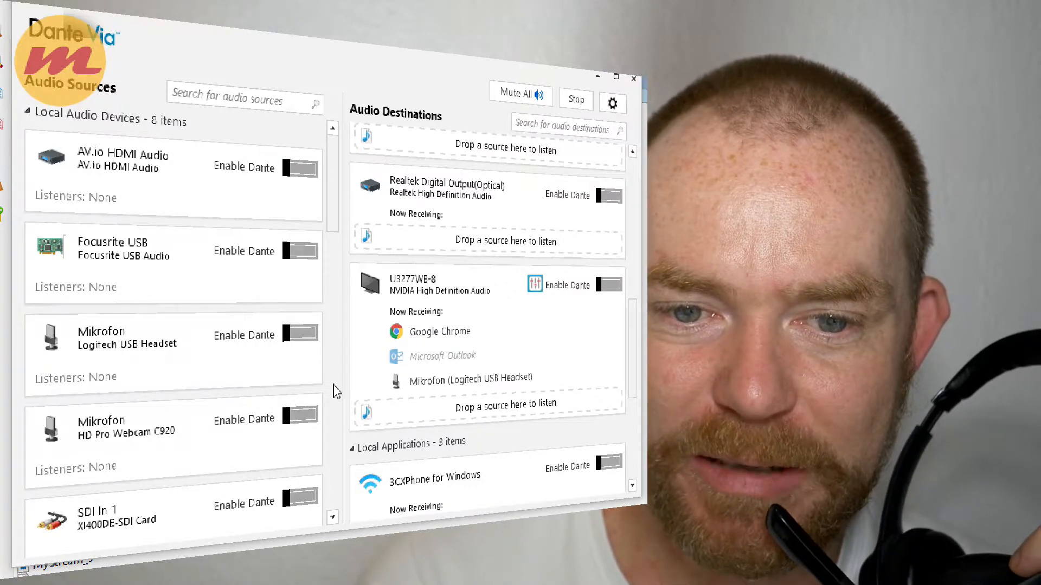
pyautogui.moveTo(363, 398)
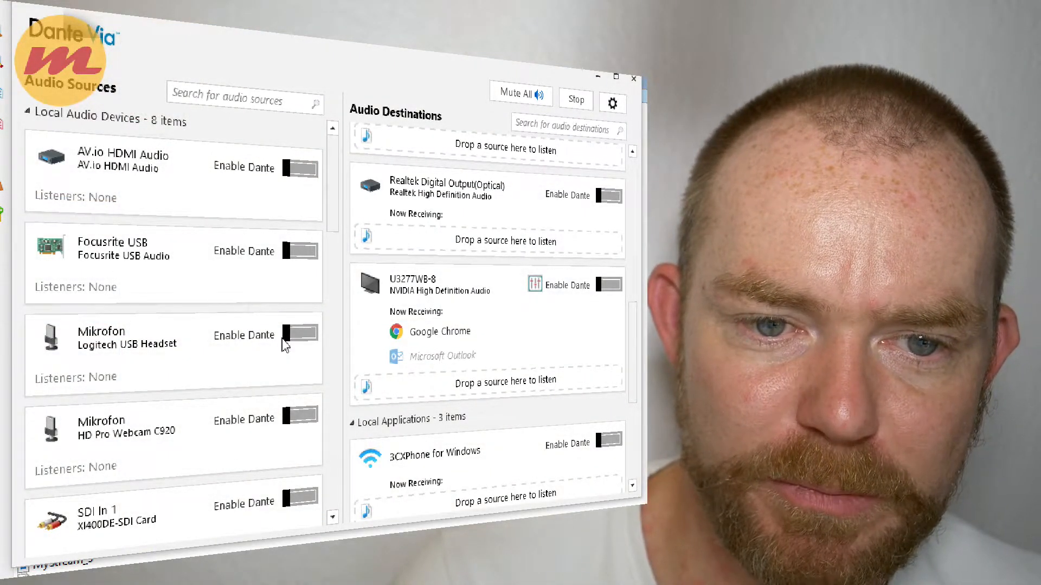
pyautogui.moveTo(301, 339)
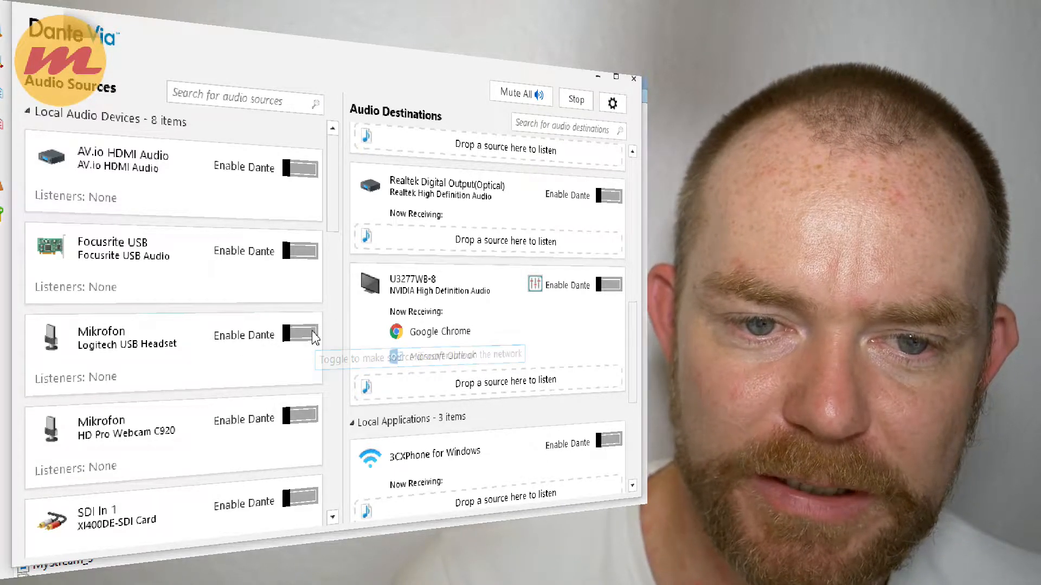
# Step: Enable Dante on the Mikrofon (Logitech USB Headset) card so it transmits to the network
pyautogui.click(299, 335)
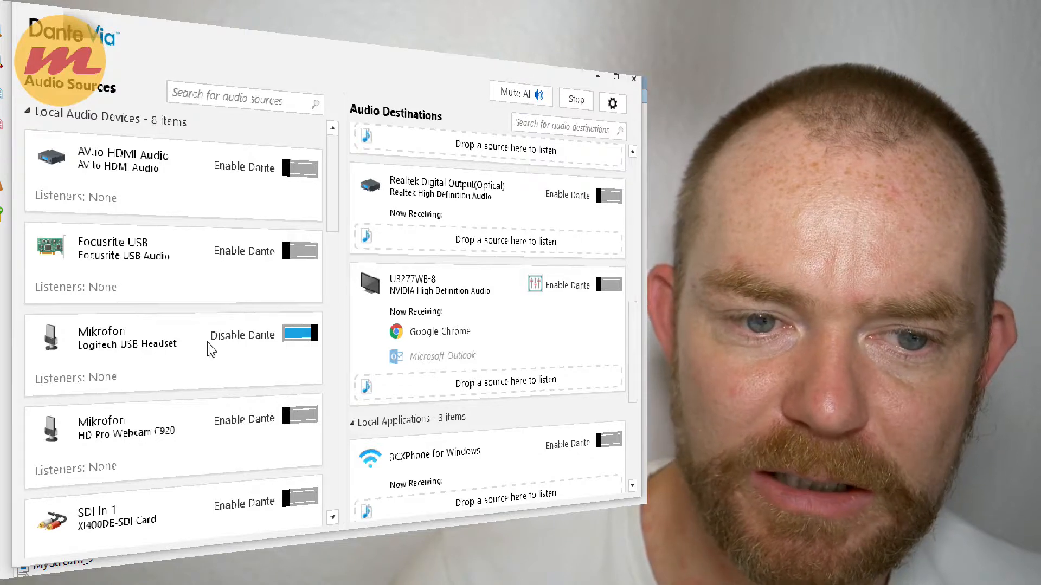
pyautogui.moveTo(232, 369)
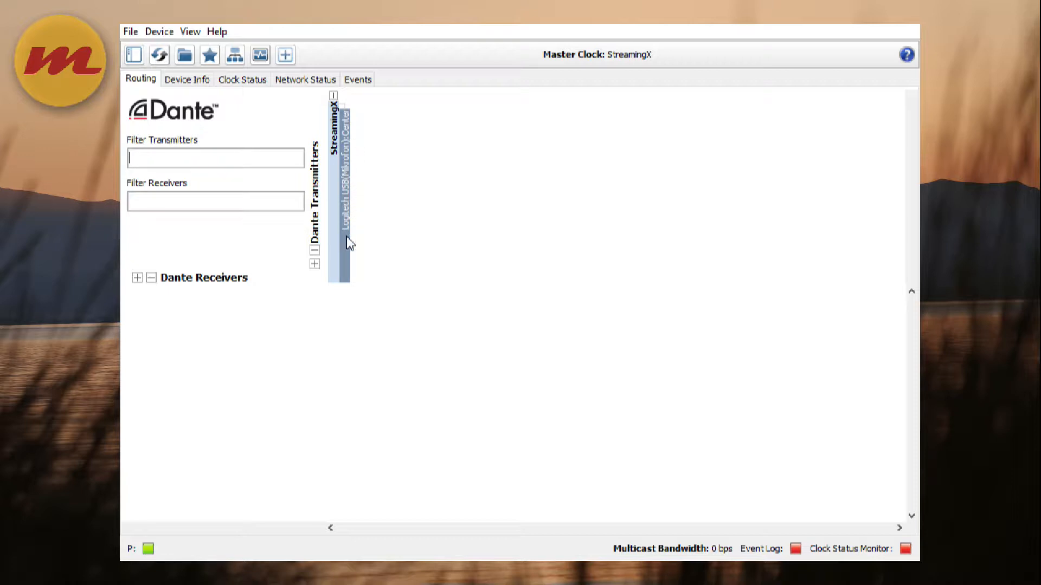
pyautogui.moveTo(348, 242)
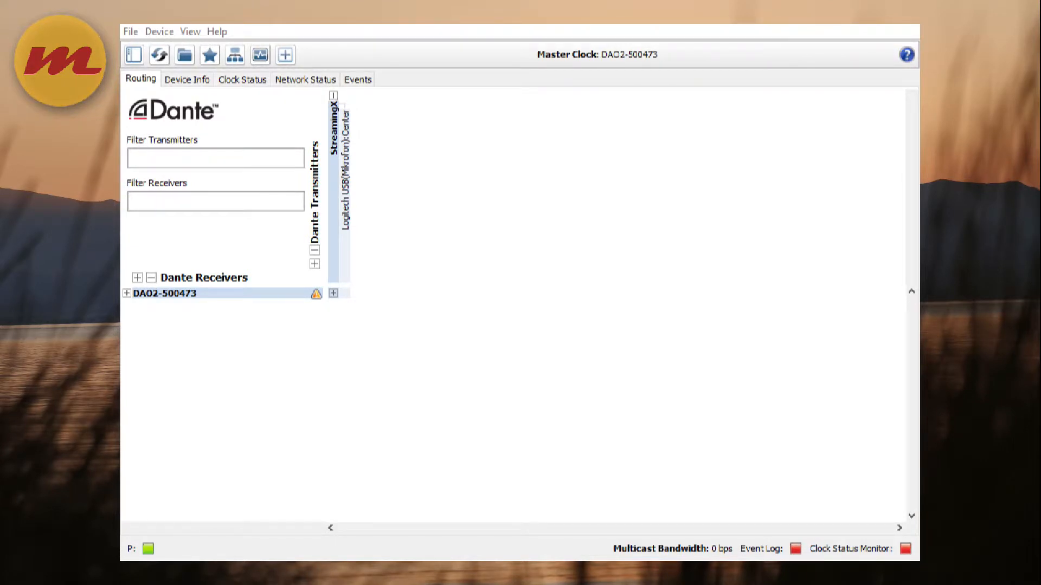
# Step: Subscribe DAO2-500473 channel 01 to Logitech USB(Mikrofon):Center in the Routing grid
pyautogui.click(165, 294)
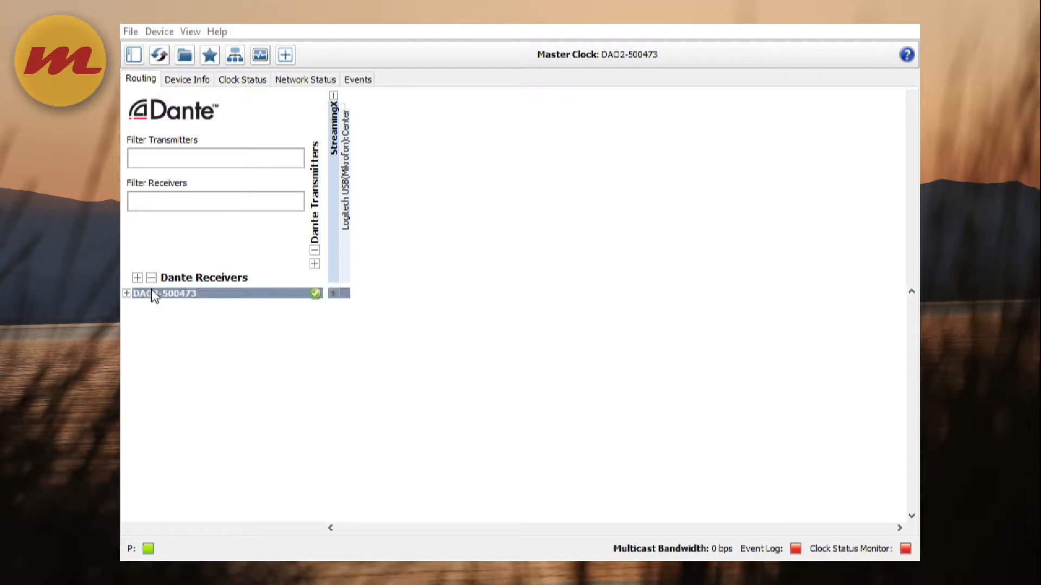
pyautogui.click(125, 294)
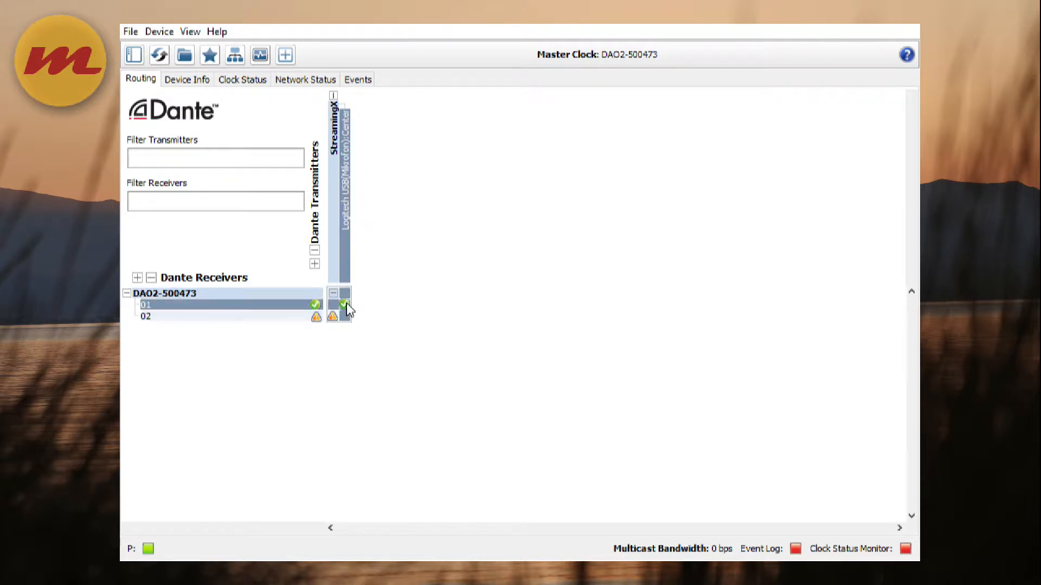
pyautogui.click(334, 294)
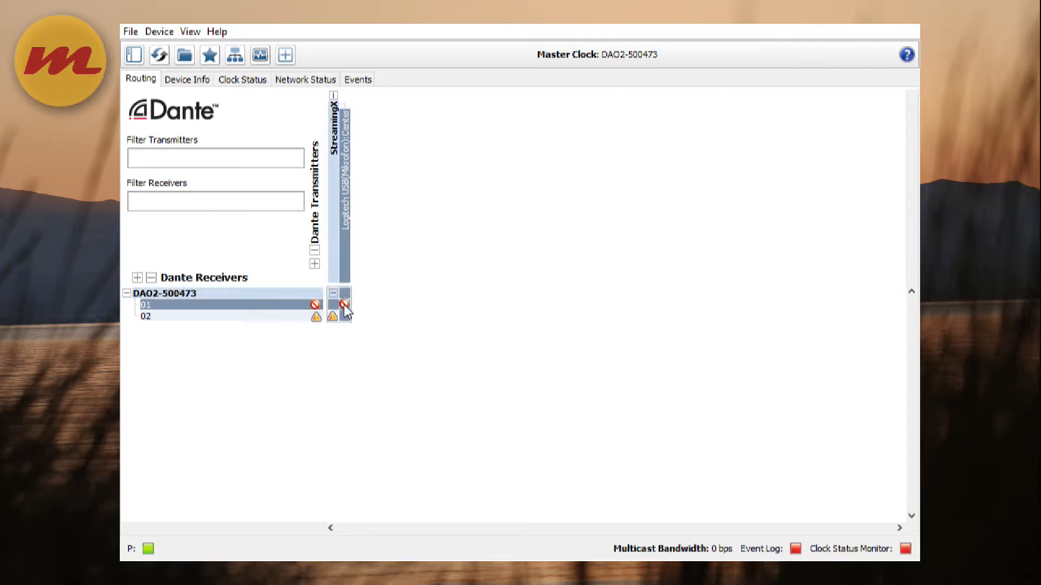
pyautogui.click(345, 304)
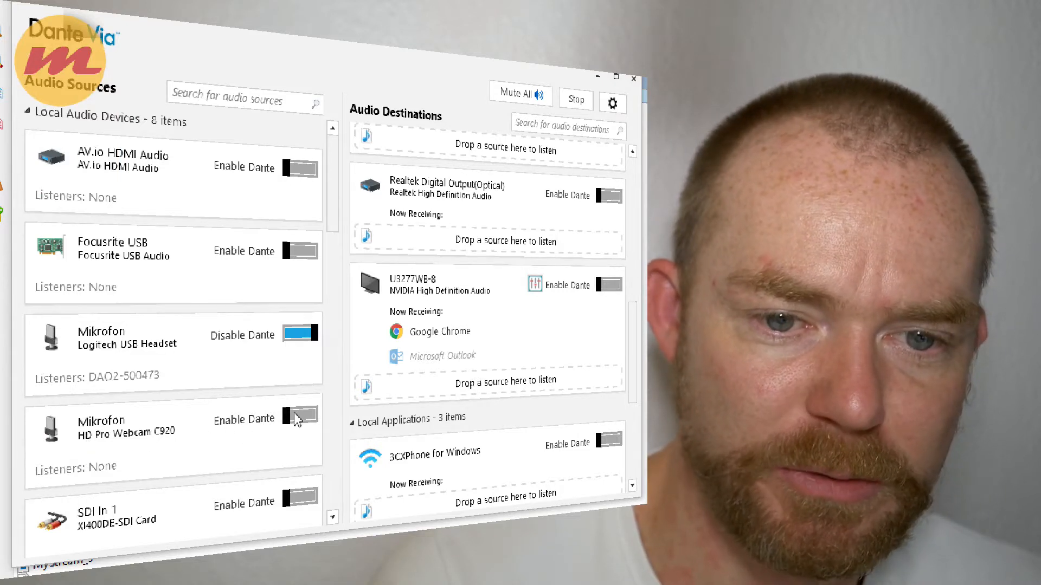
# Step: Enable Dante on the Mikrofon (HD Pro Webcam C920) card so it transmits to the network
pyautogui.click(299, 419)
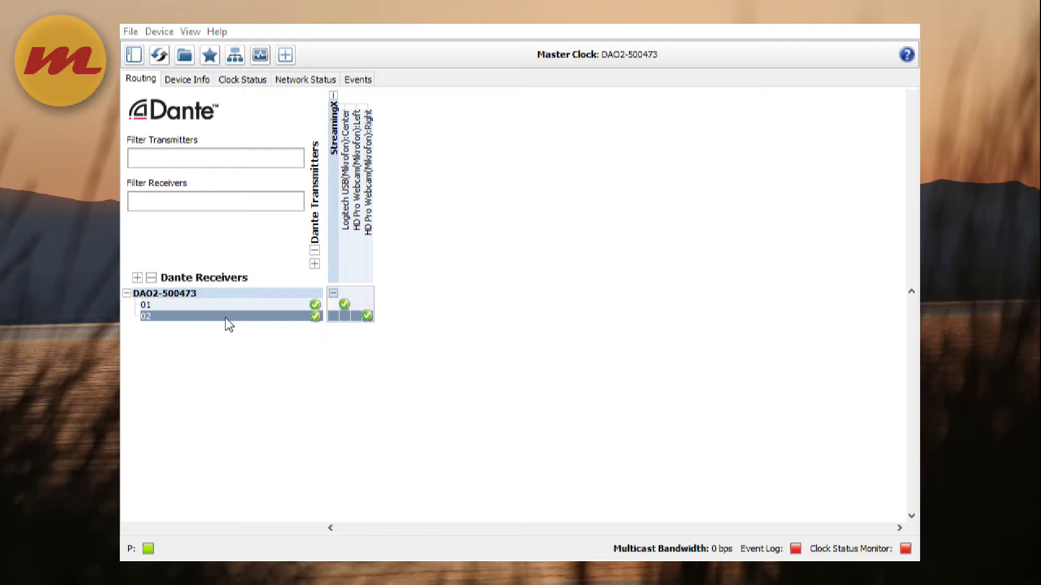
pyautogui.moveTo(203, 325)
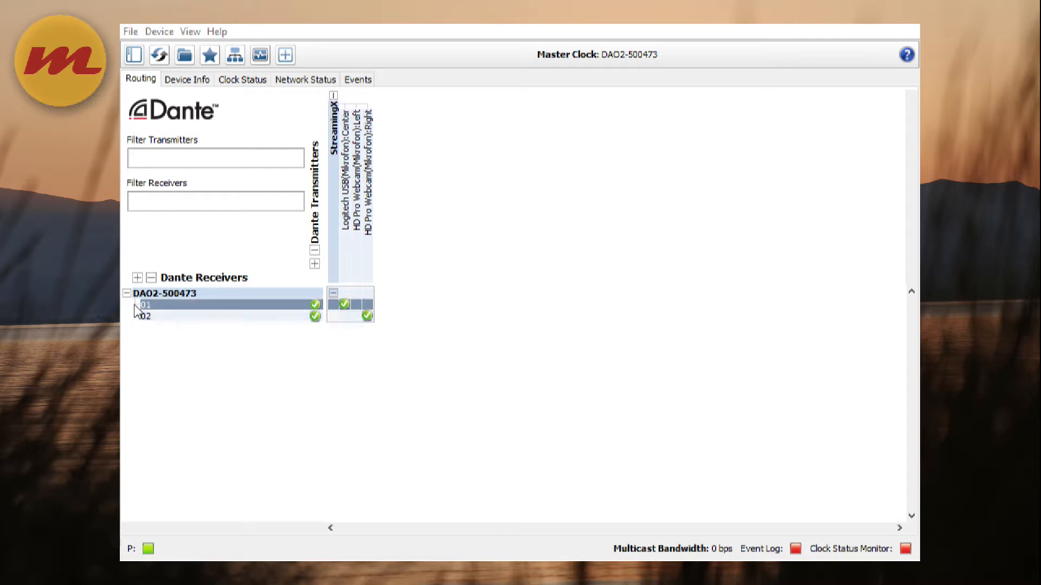
# Step: Review DAO2-500473 routing: channel 01 from the Logitech headset, channel 02 from the webcam's Right channel
pyautogui.click(145, 315)
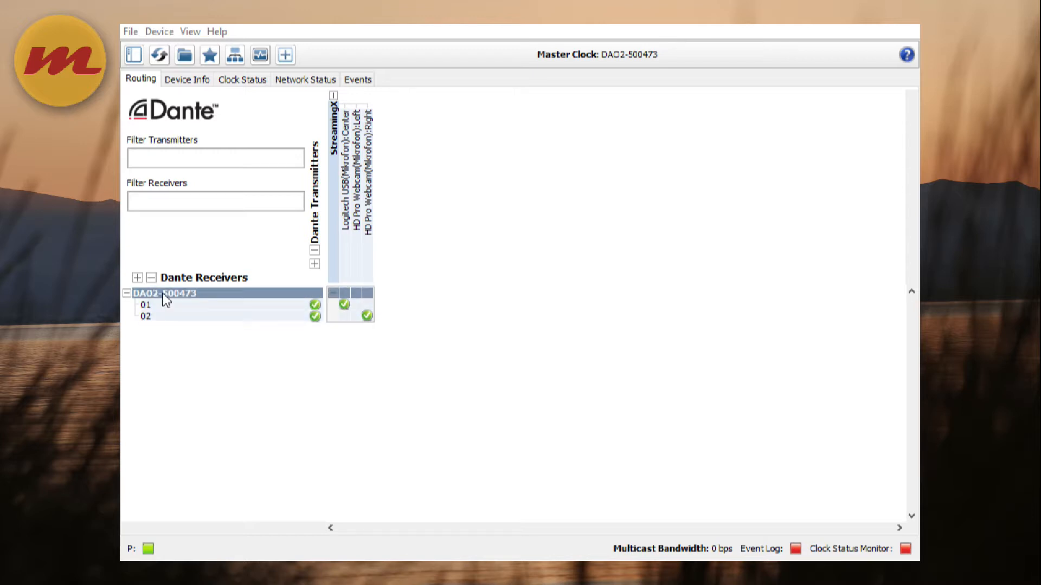
pyautogui.click(144, 316)
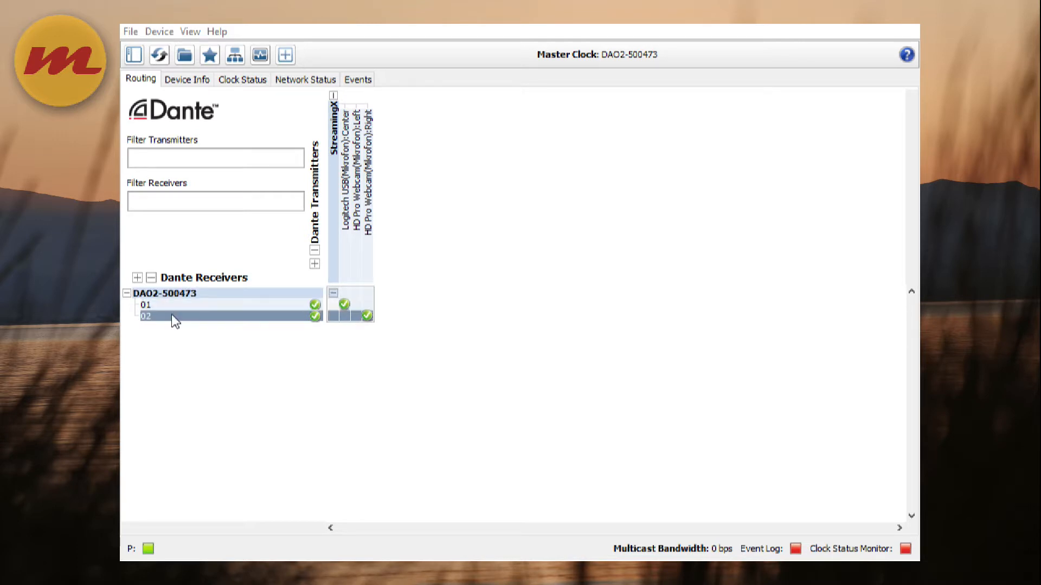